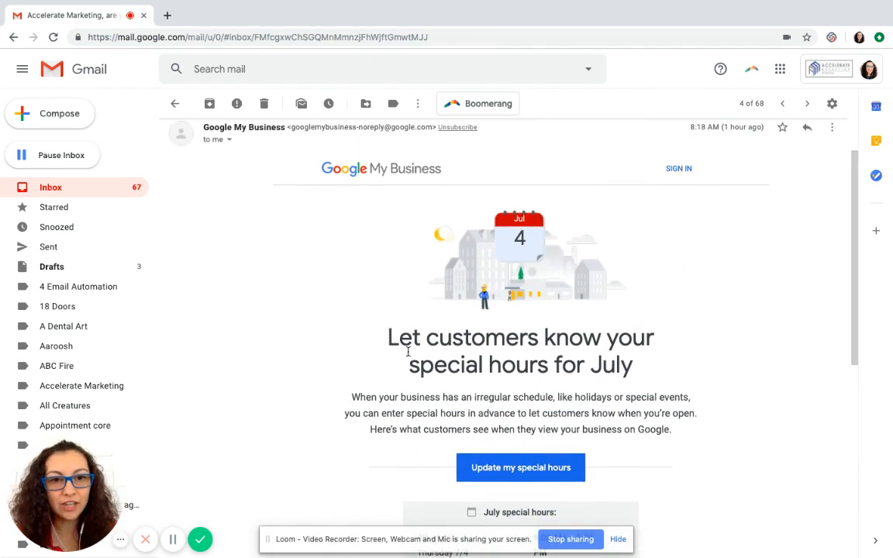
# - Follow the email's Update my special hours link into Google My Business
pyautogui.scroll(-3)
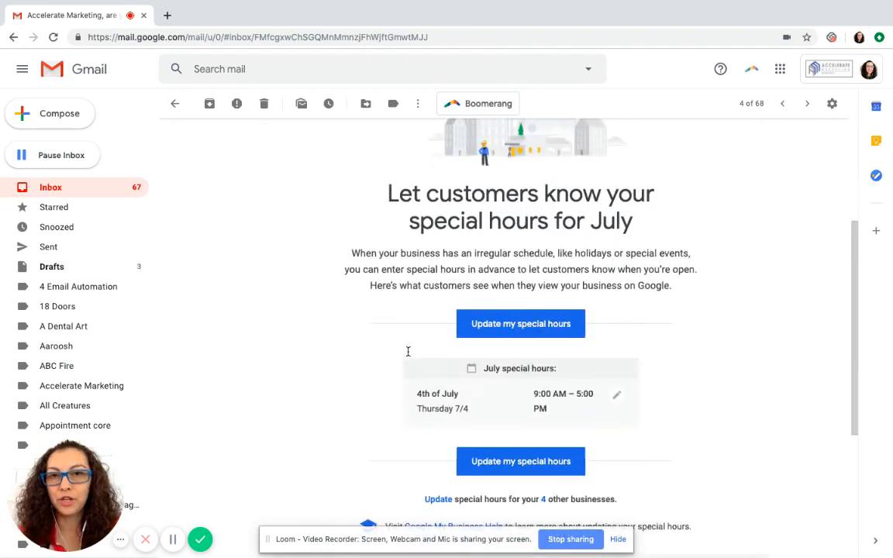
pyautogui.scroll(-3)
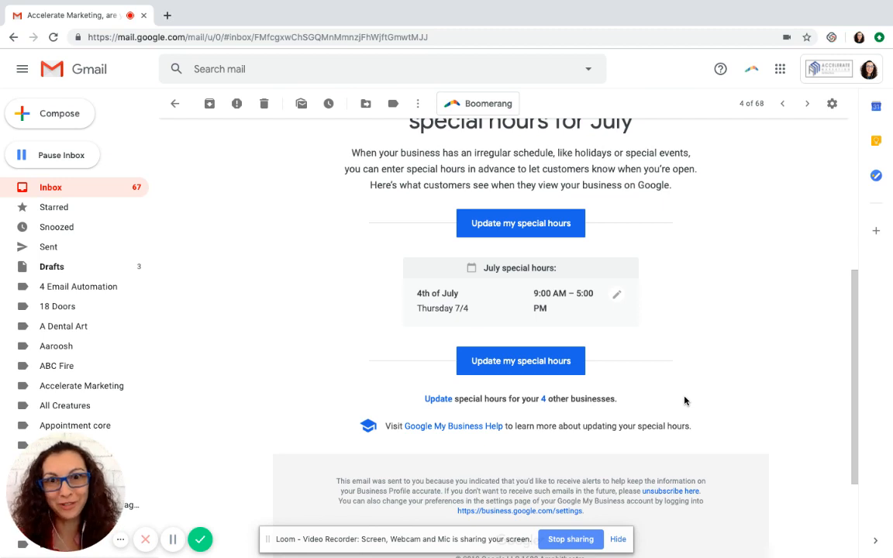
pyautogui.moveTo(520, 223)
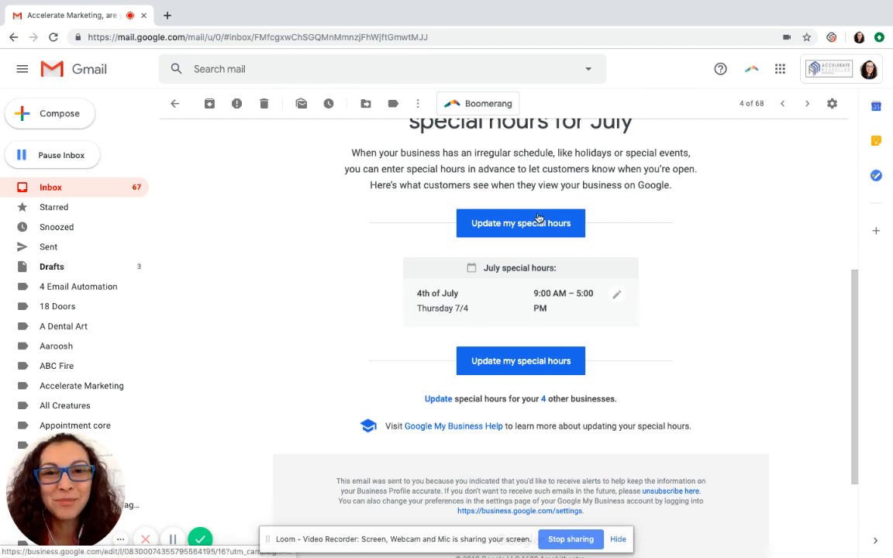
pyautogui.click(520, 223)
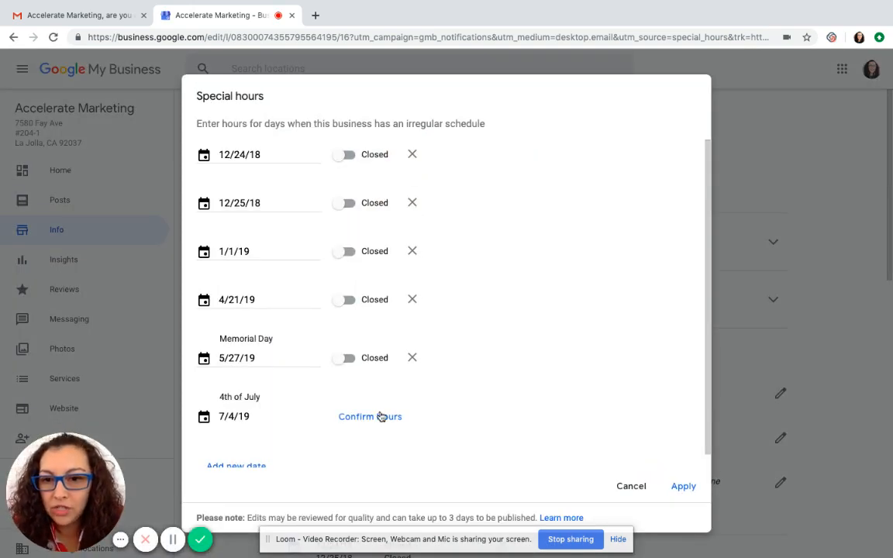
# - Confirm hours for 7/4/19 as Closed and apply the special hours
pyautogui.click(344, 415)
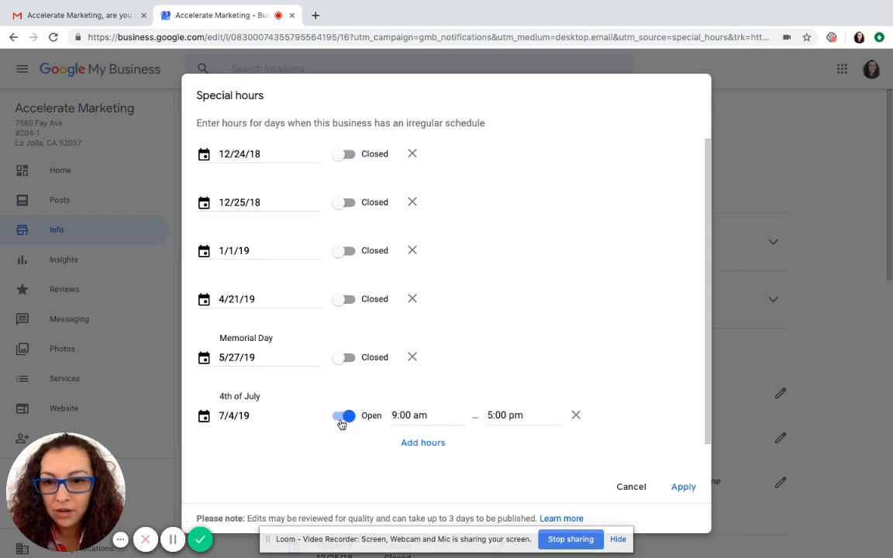
pyautogui.click(345, 415)
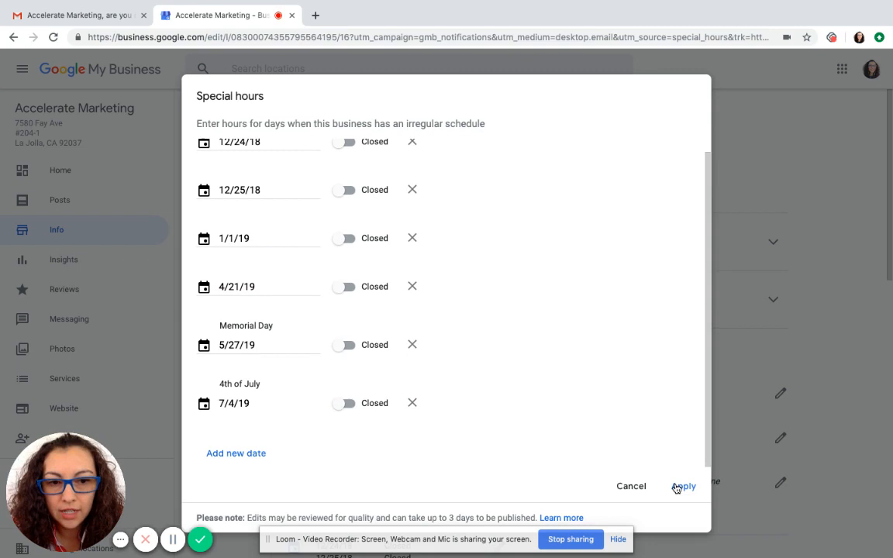
pyautogui.click(684, 486)
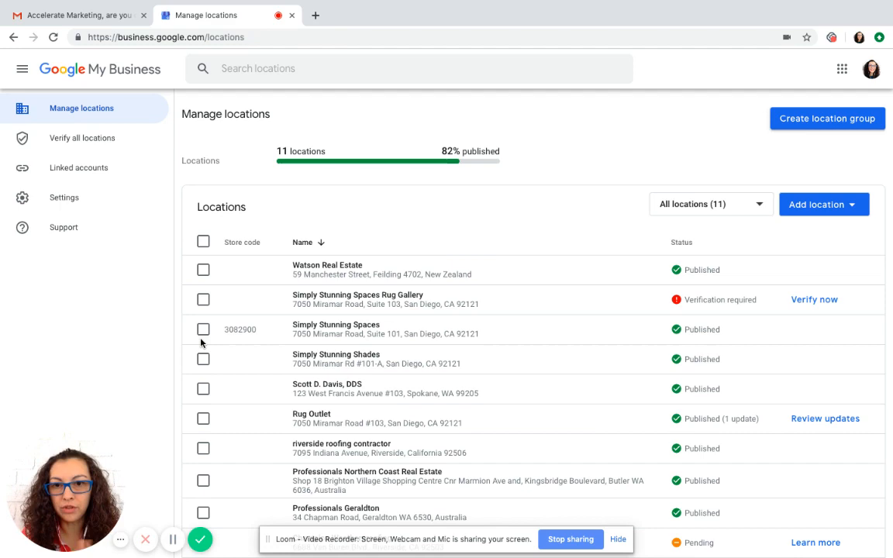
# - Scroll the Manage locations list down to Accelerate Marketing with pending edits
pyautogui.scroll(-3)
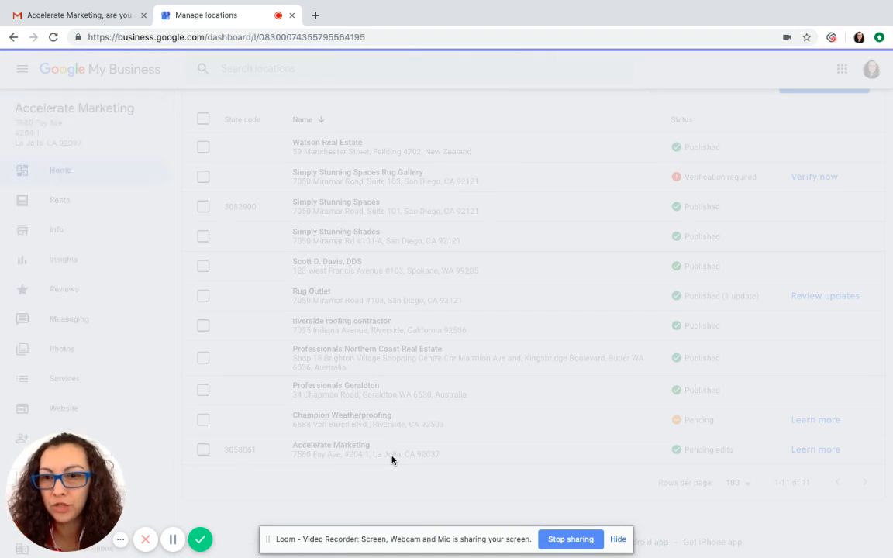
# - View Accelerate Marketing's info page showing pending special hours with 7/4/19 Closed
pyautogui.click(331, 444)
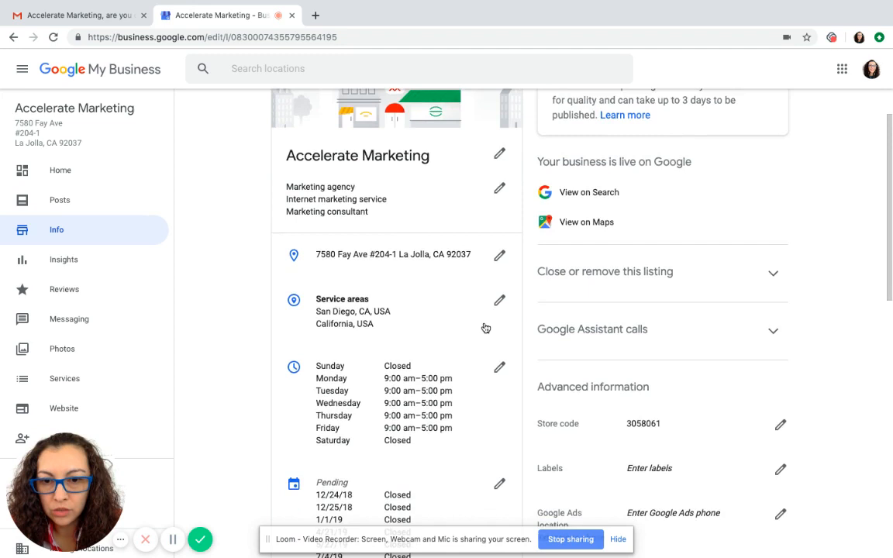
pyautogui.scroll(-3)
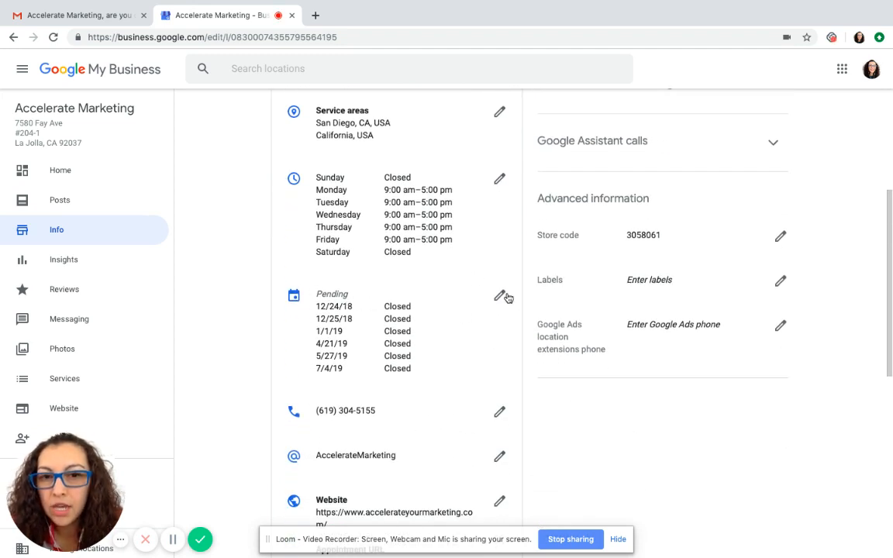
pyautogui.click(500, 297)
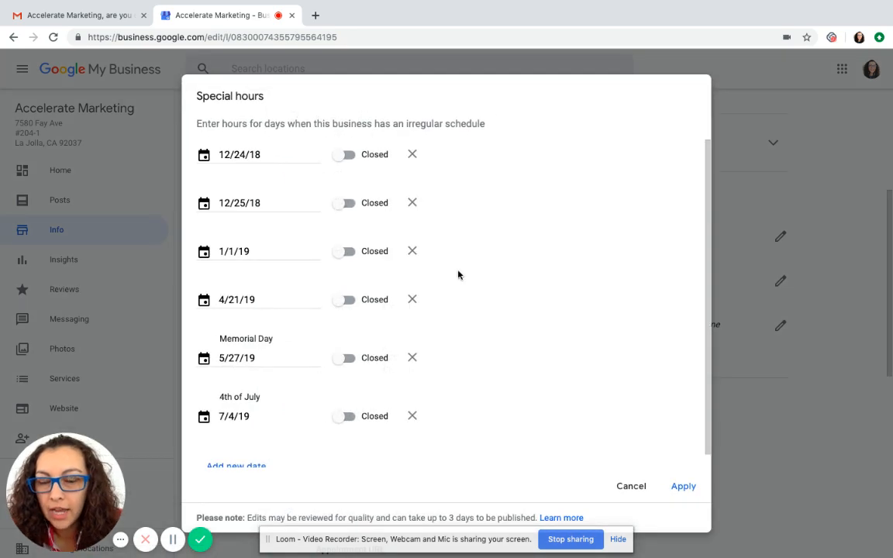
pyautogui.scroll(-3)
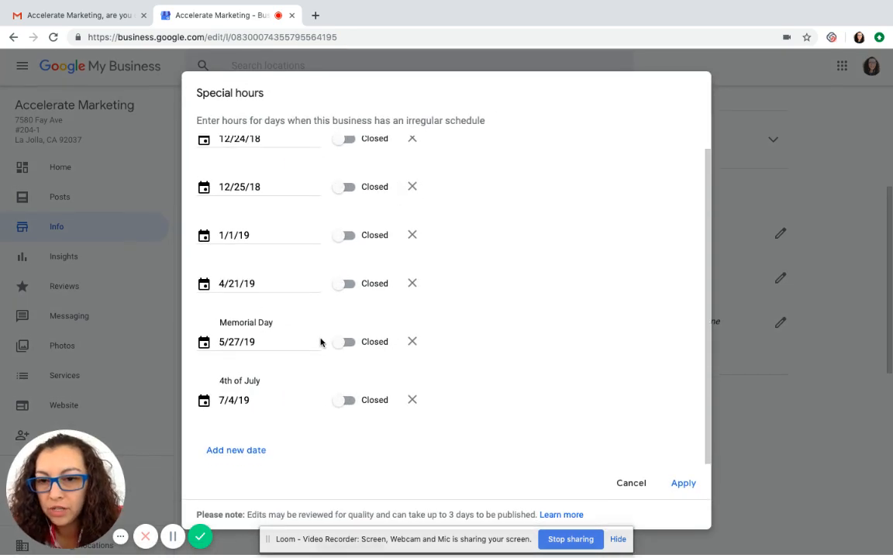
pyautogui.click(236, 449)
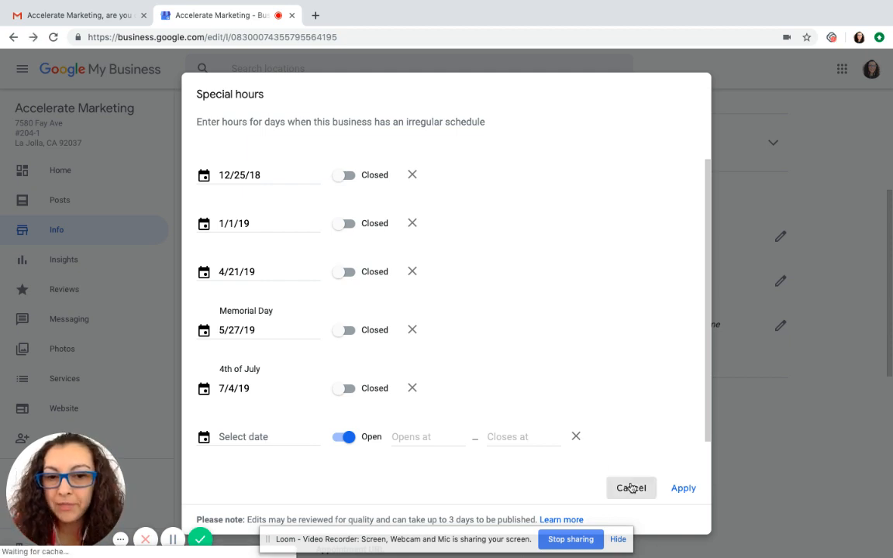
pyautogui.click(631, 488)
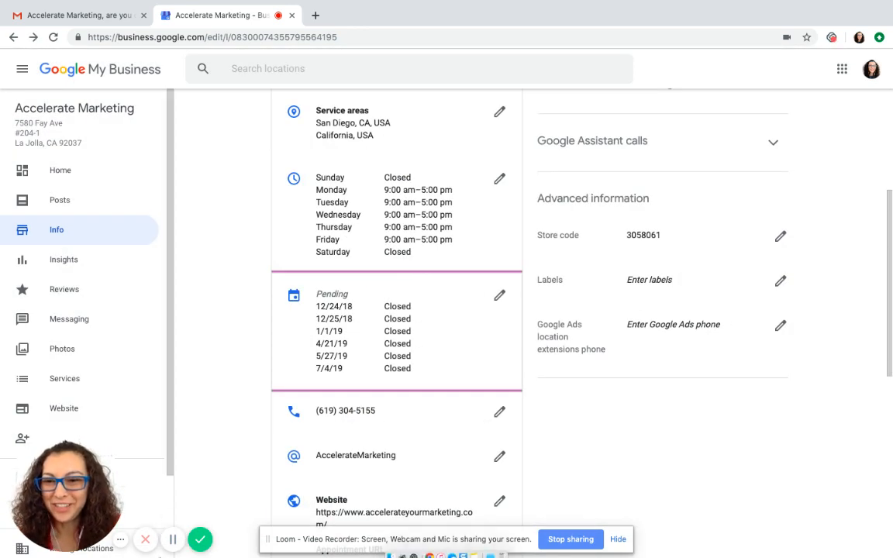